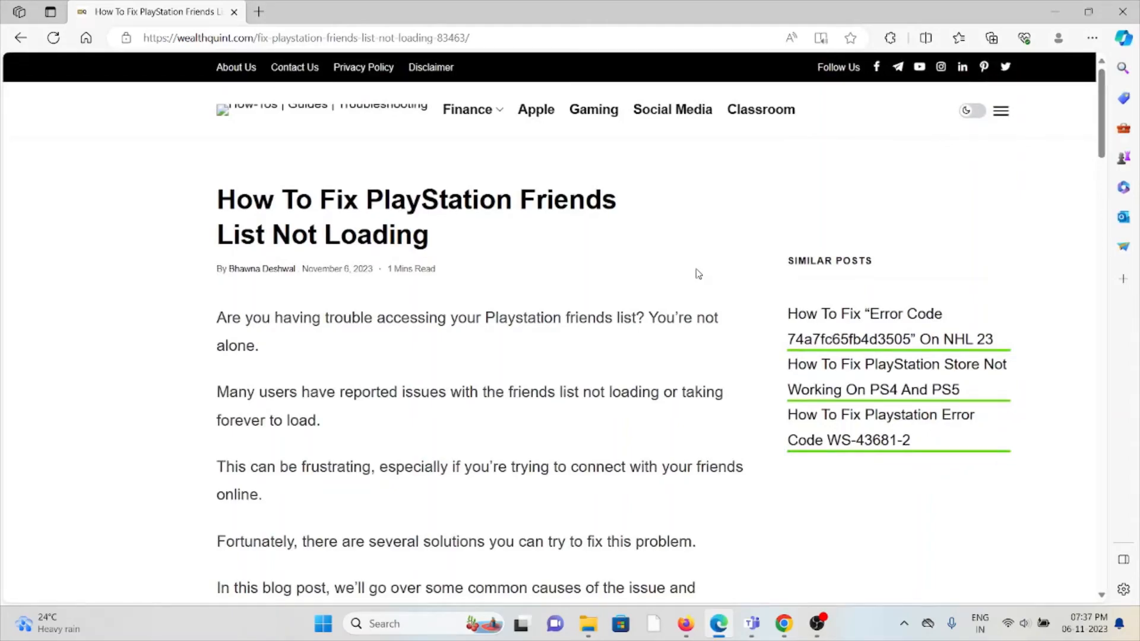
Scroll past the guide's intro paragraphs to the embedded Reddit post about PS5 friends lists
{"action": "scroll", "scroll_direction": "down", "scroll_amount": 3}
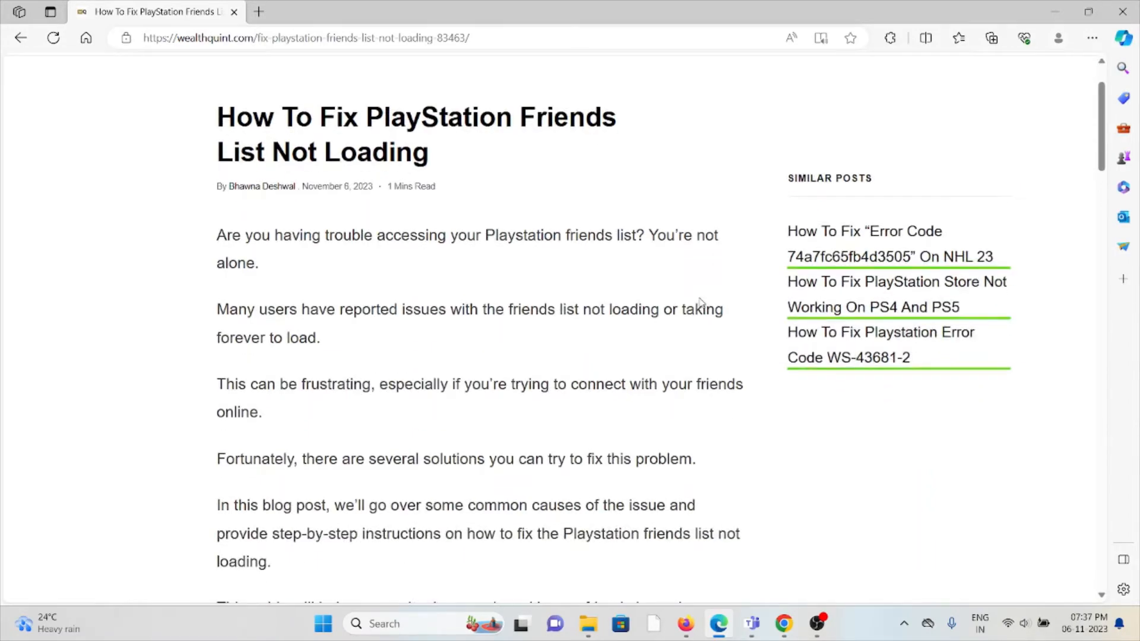
{"action": "mouse_move", "coordinate": [733, 271]}
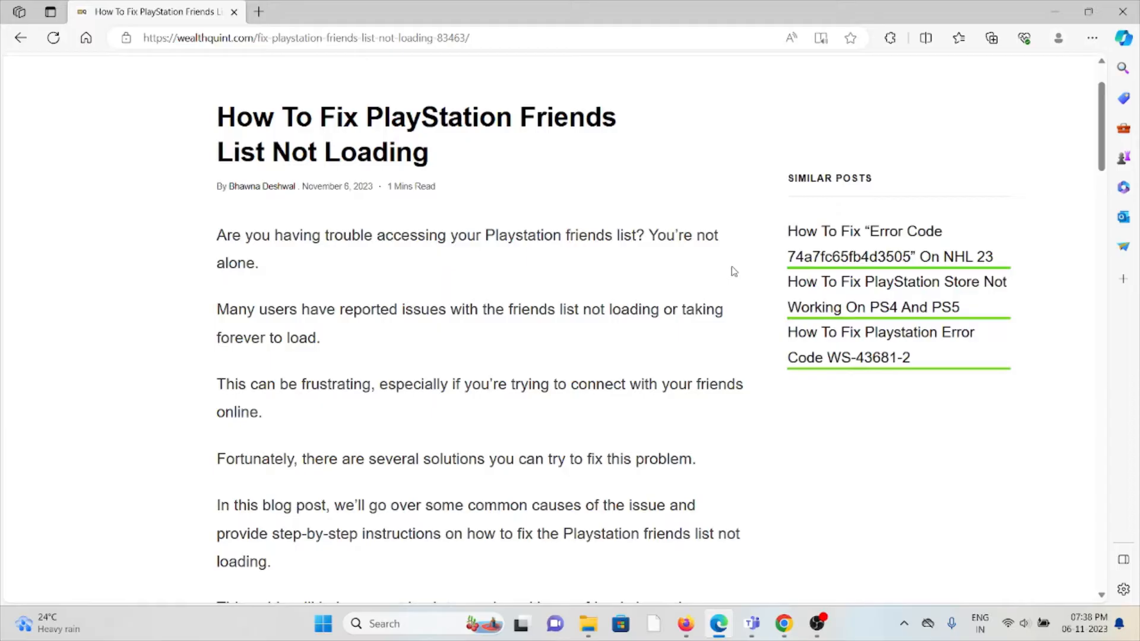
{"action": "mouse_move", "coordinate": [743, 247]}
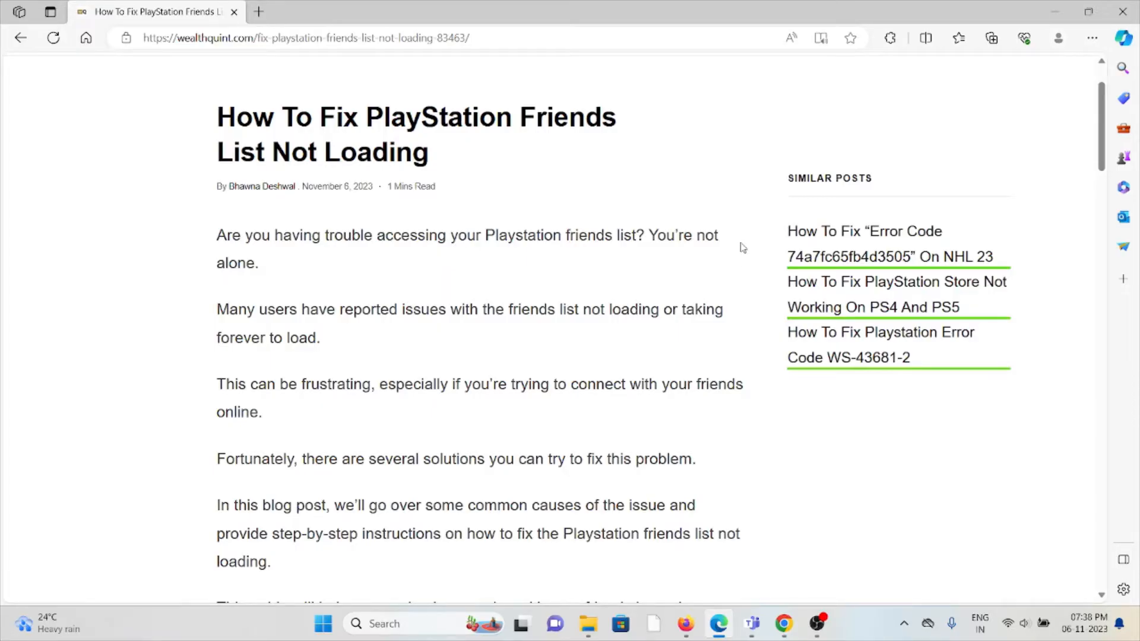
{"action": "scroll", "scroll_direction": "down", "scroll_amount": 3}
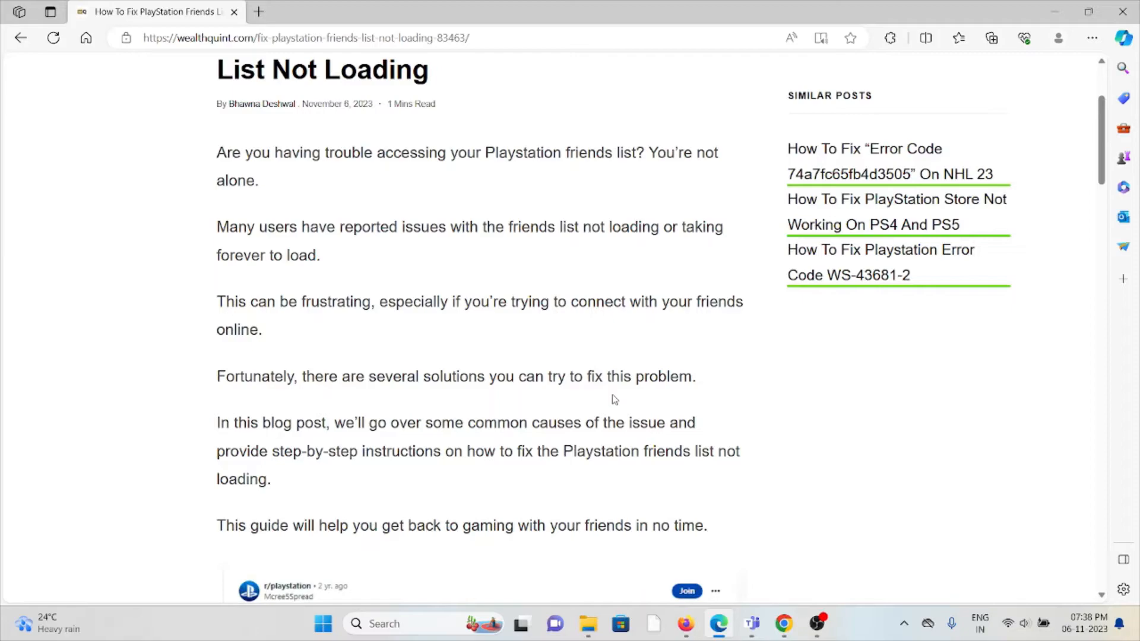
{"action": "scroll", "scroll_direction": "down", "scroll_amount": 3}
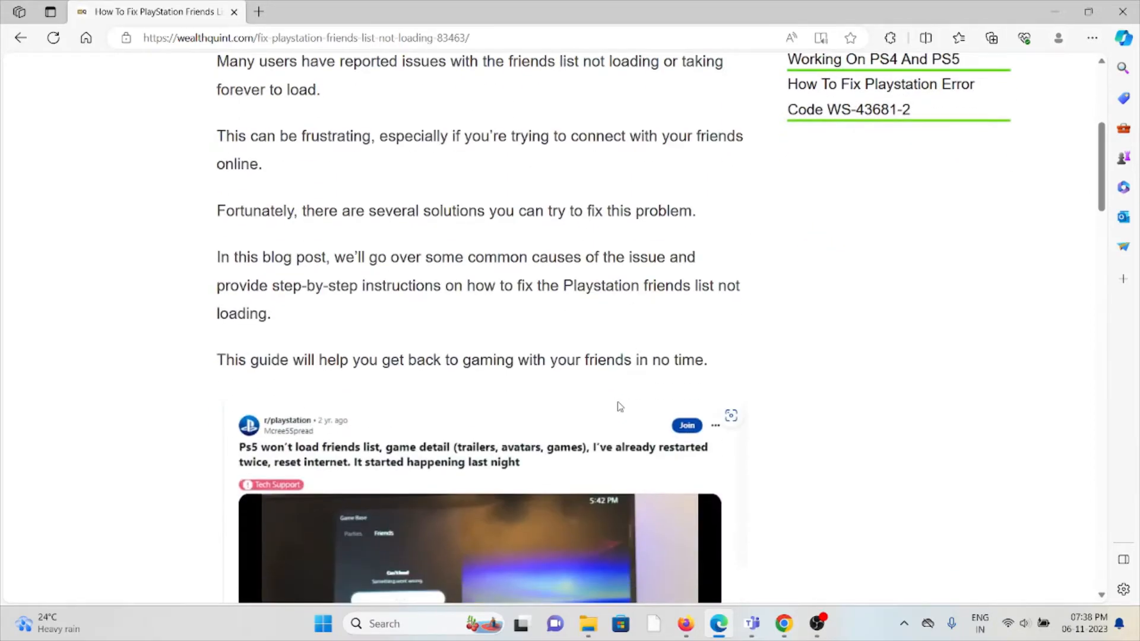
{"action": "scroll", "scroll_direction": "down", "scroll_amount": 3}
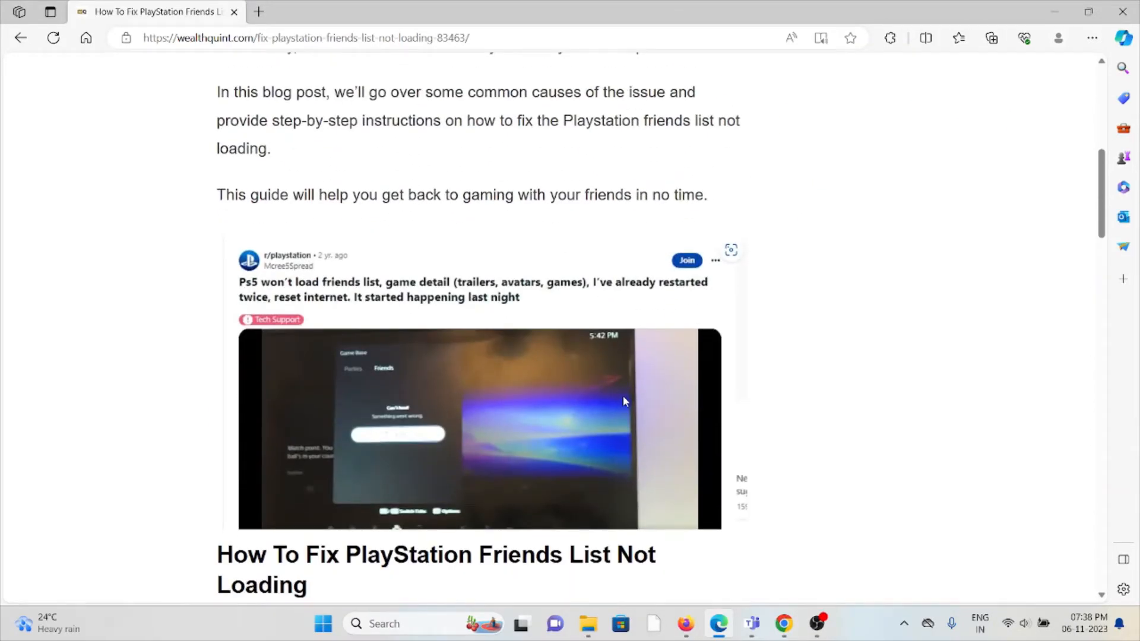
Scroll to '1. Restart Your PlayStation Console' and its bullet steps
{"action": "scroll", "scroll_direction": "down", "scroll_amount": 3}
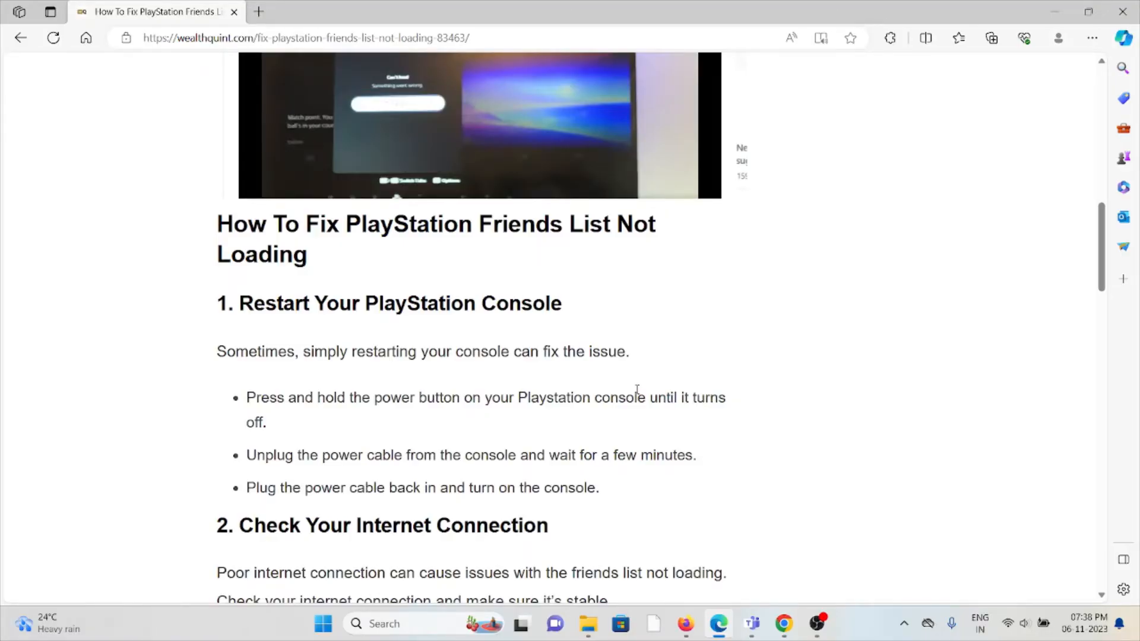
Scroll through '2. Check Your Internet Connection' to where the server-status fix begins
{"action": "scroll", "scroll_direction": "down", "scroll_amount": 3}
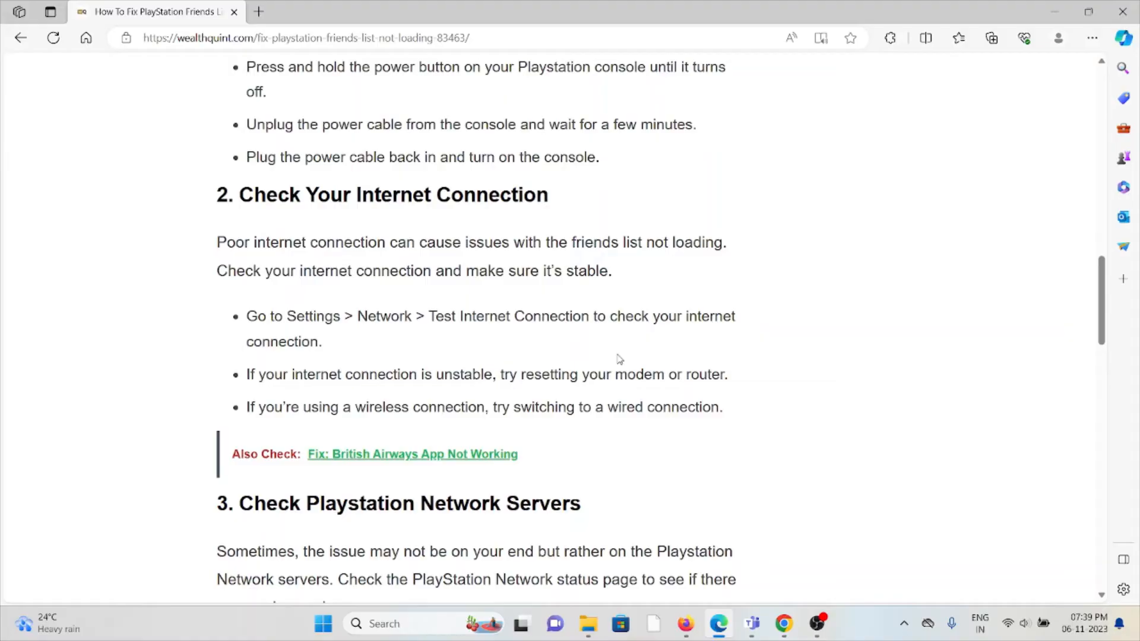
{"action": "mouse_move", "coordinate": [596, 357]}
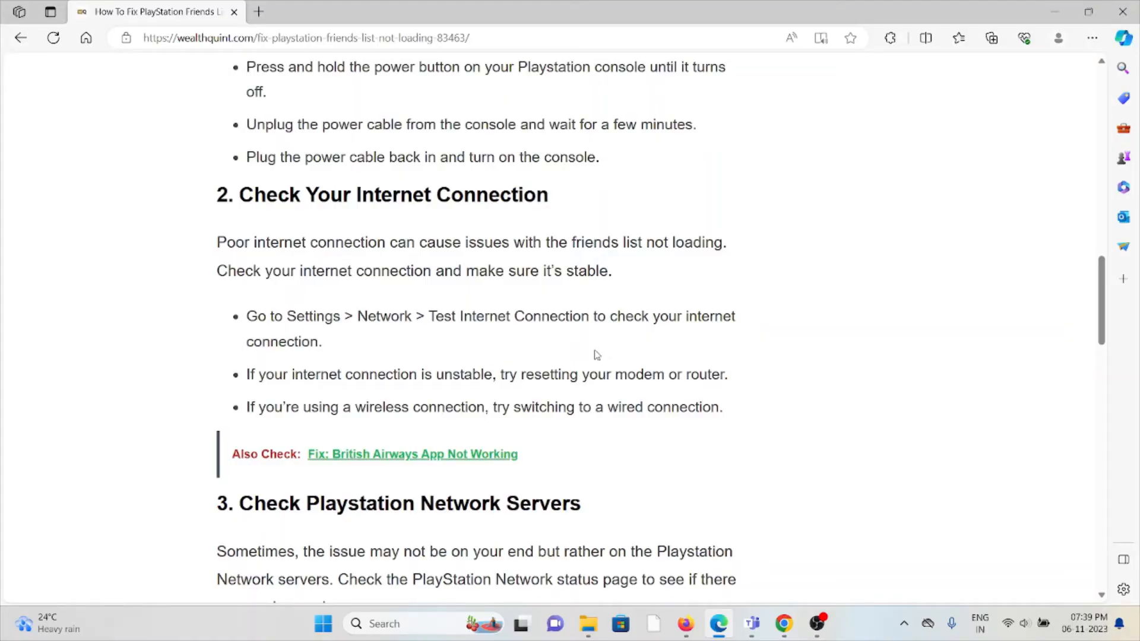
{"action": "mouse_move", "coordinate": [567, 395]}
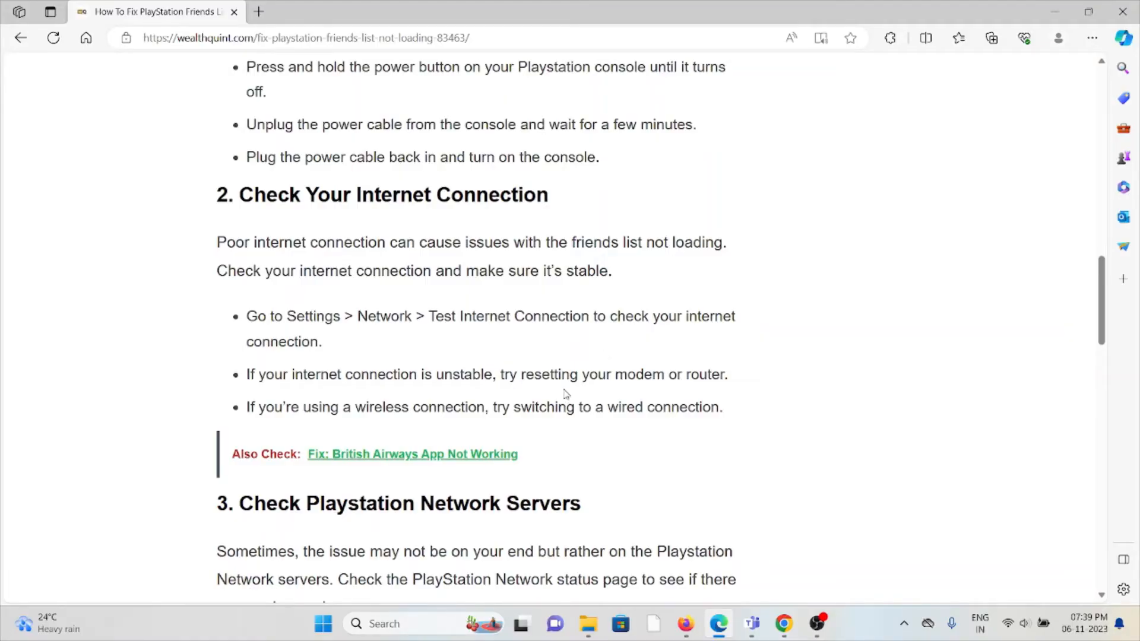
{"action": "mouse_move", "coordinate": [569, 372]}
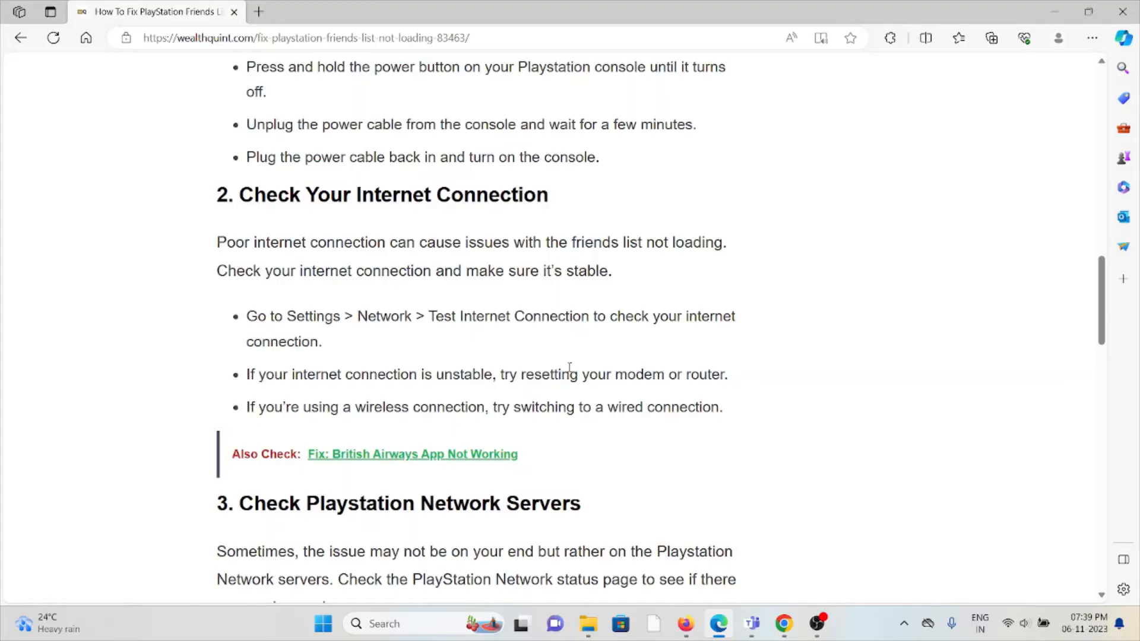
{"action": "scroll", "scroll_direction": "down", "scroll_amount": 3}
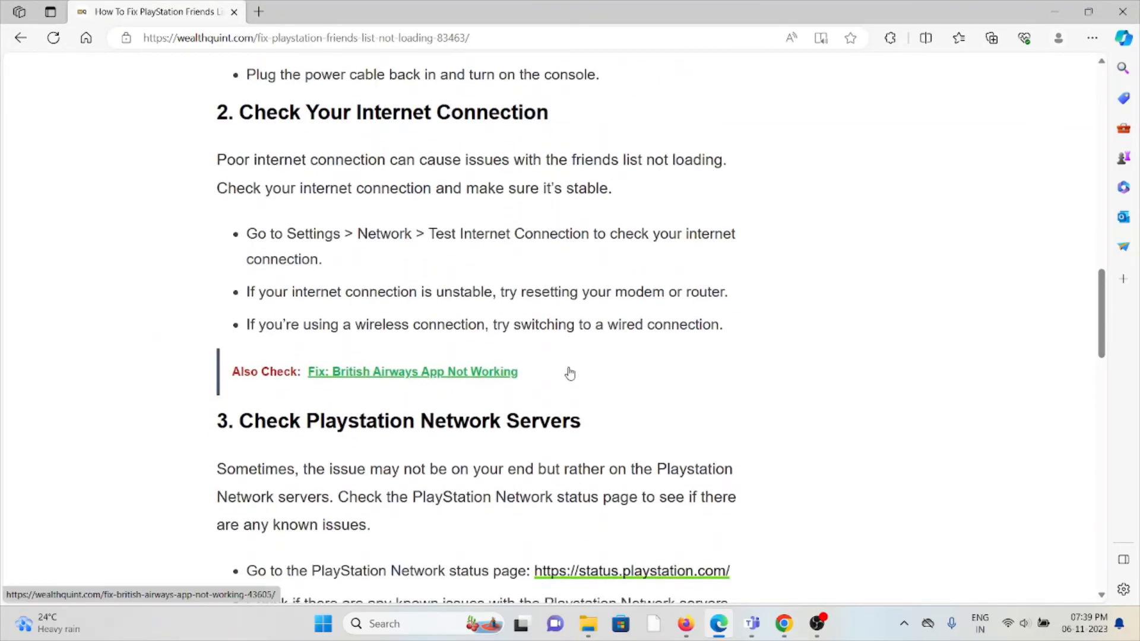
Scroll to '3. Check Playstation Network Servers' showing the status.playstation.com link
{"action": "scroll", "scroll_direction": "down", "scroll_amount": 3}
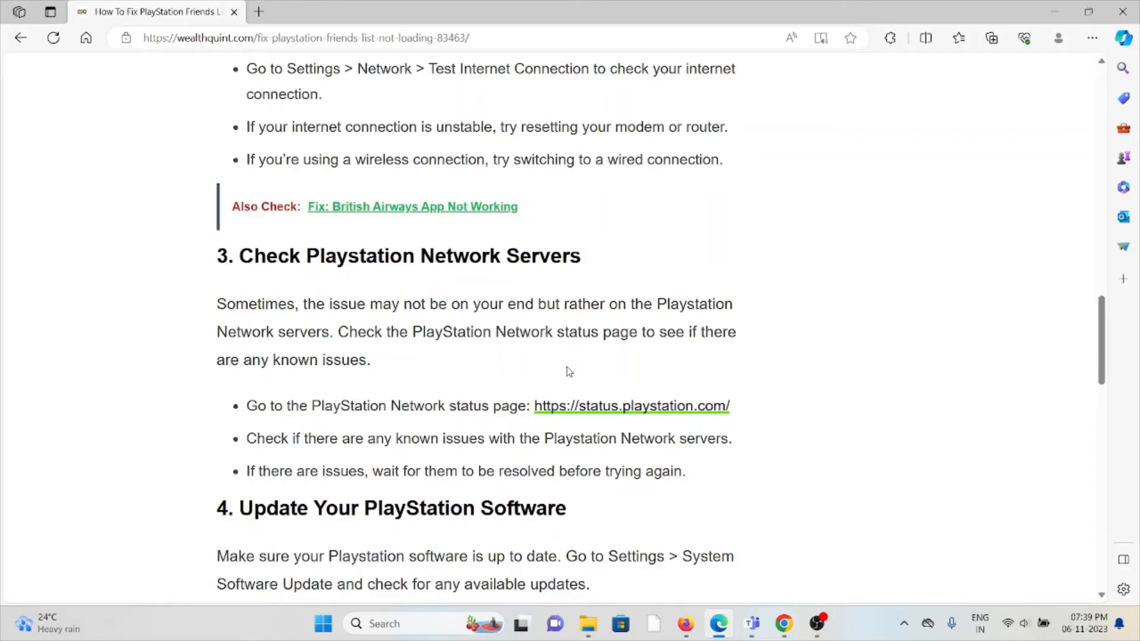
{"action": "mouse_move", "coordinate": [559, 368]}
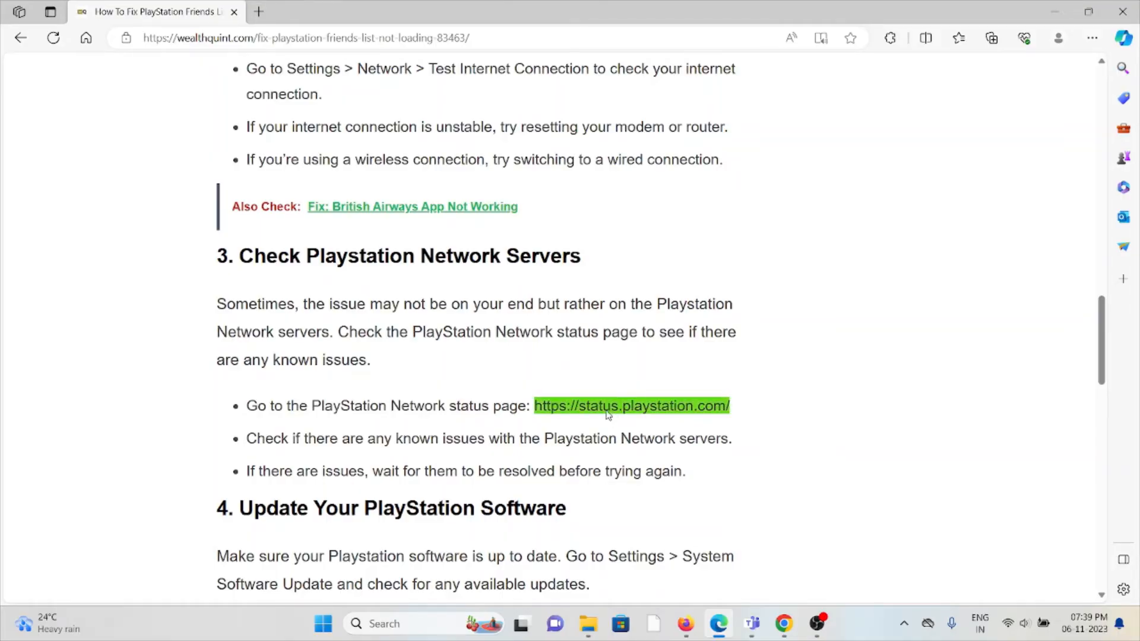
Open status.playstation.com in a new tab, then return to the guide's tab
{"action": "left_click", "coordinate": [631, 406]}
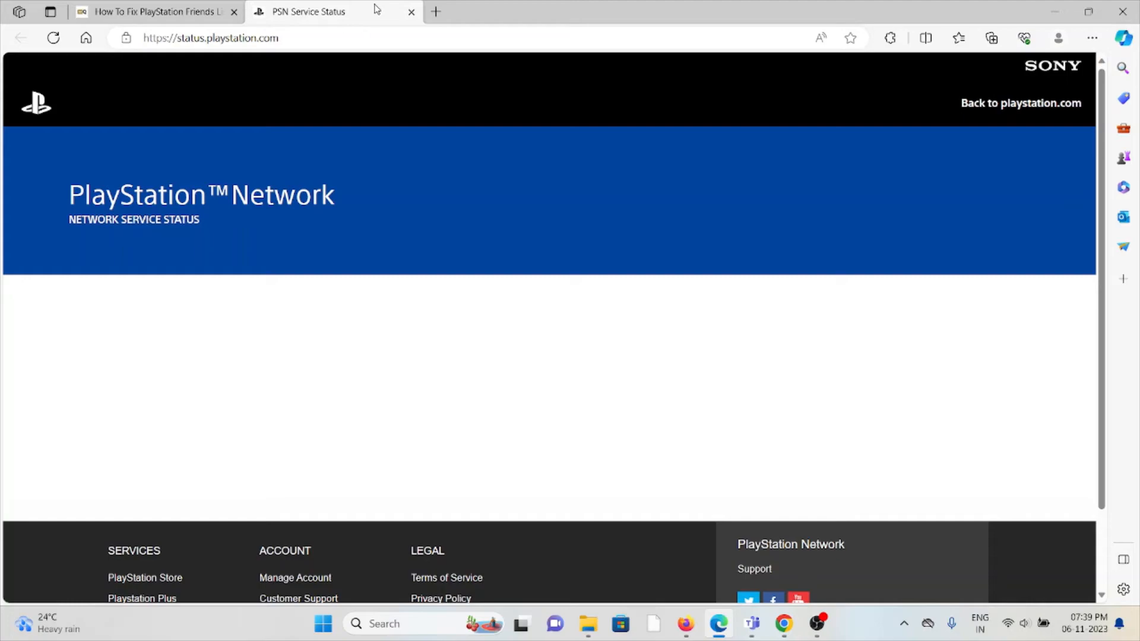
{"action": "left_click", "coordinate": [153, 10]}
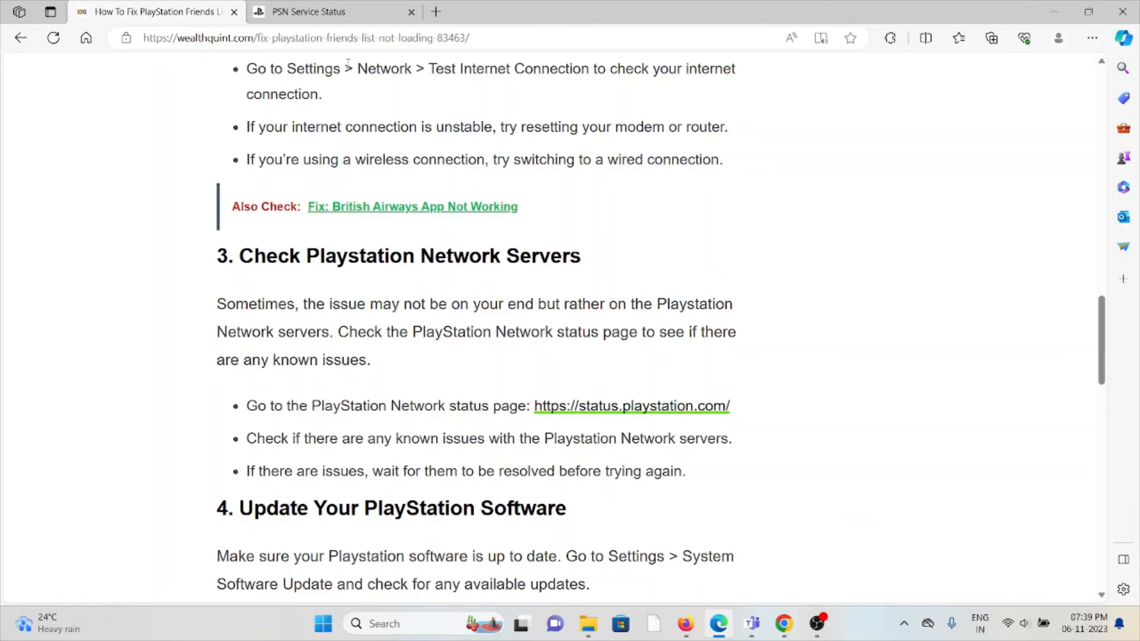
Scroll through fixes 4–6 (software update, database rebuild, contact support) to Similar Posts
{"action": "scroll", "scroll_direction": "down", "scroll_amount": 3}
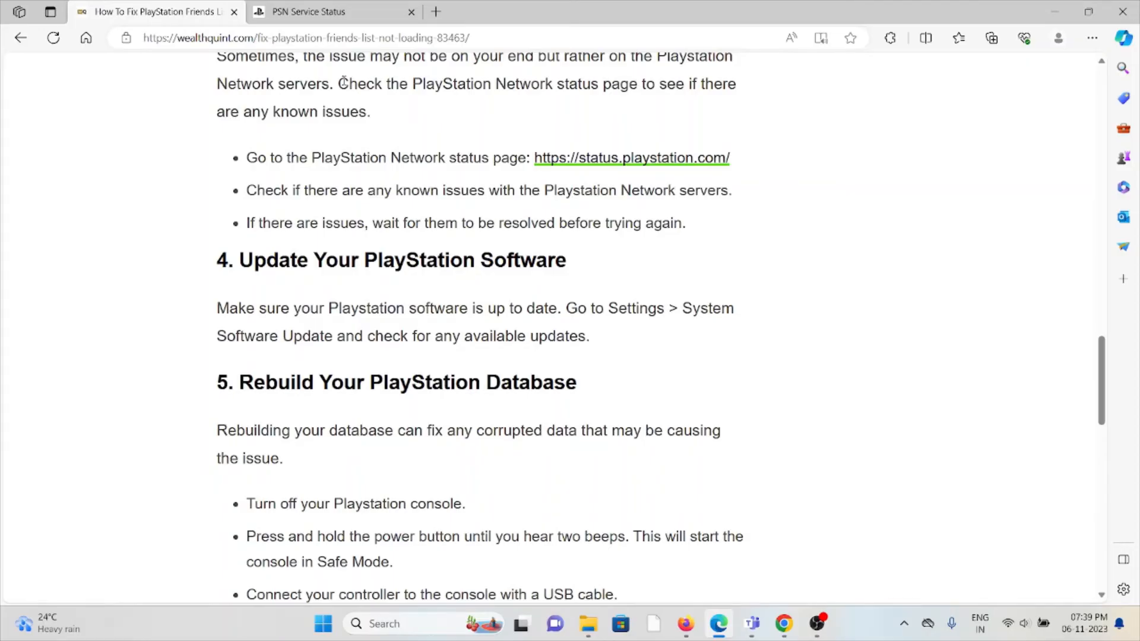
{"action": "mouse_move", "coordinate": [520, 329]}
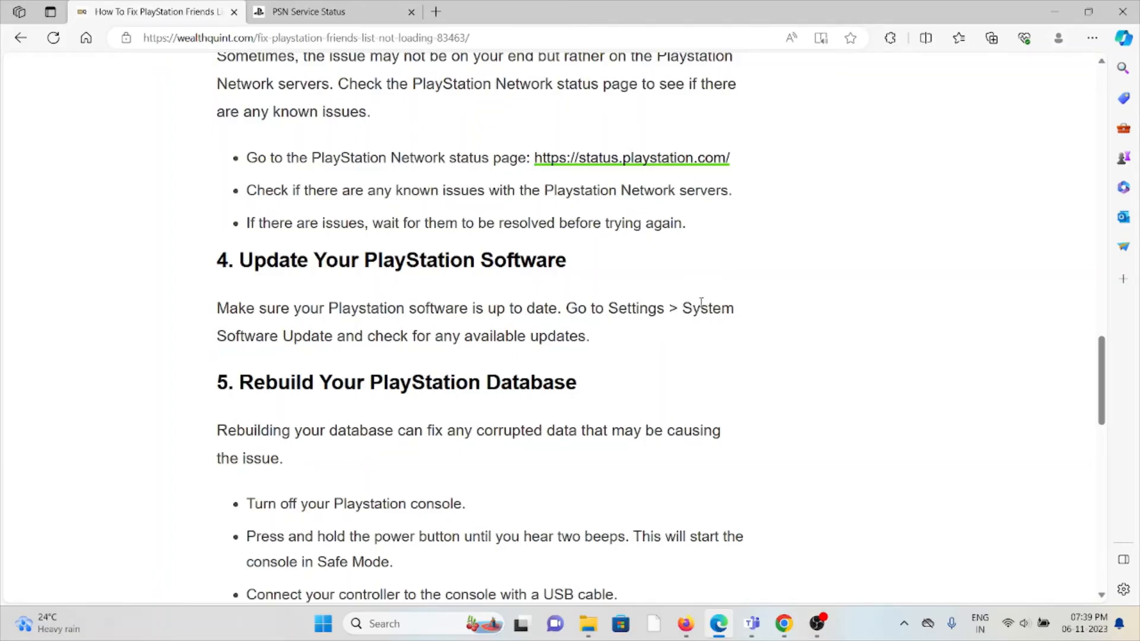
{"action": "scroll", "scroll_direction": "down", "scroll_amount": 3}
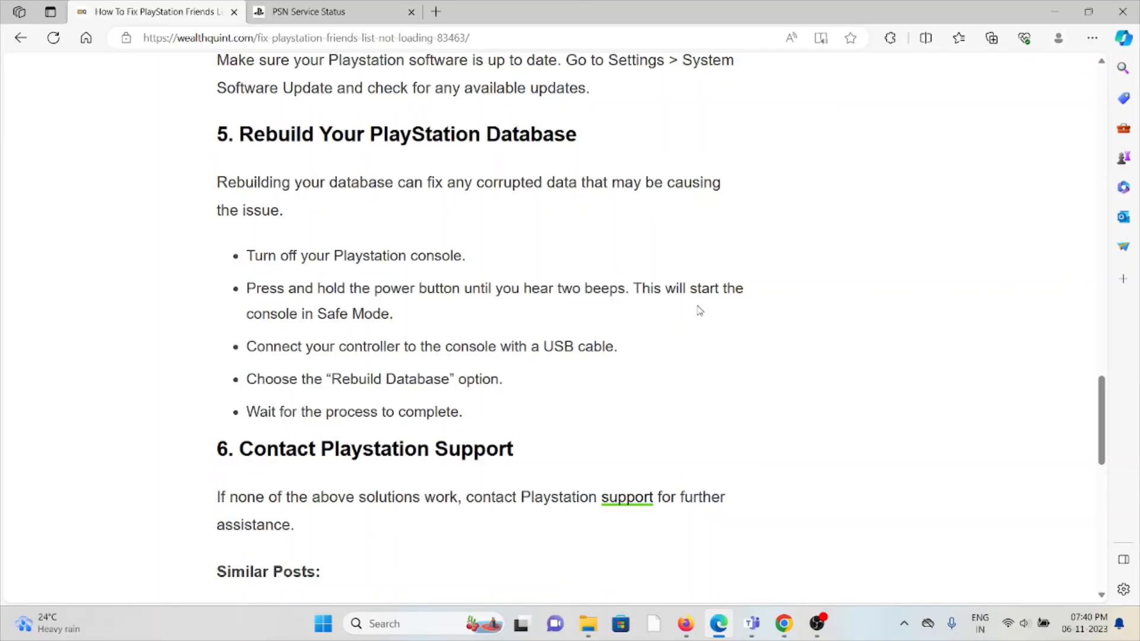
{"action": "scroll", "scroll_direction": "down", "scroll_amount": 3}
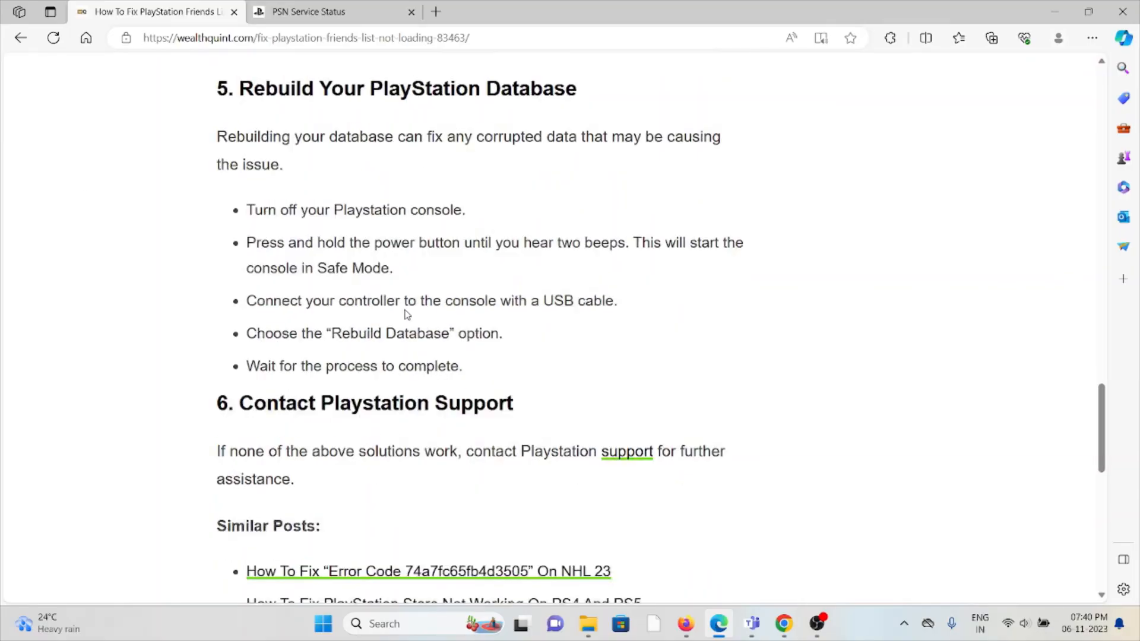
{"action": "scroll", "scroll_direction": "down", "scroll_amount": 3}
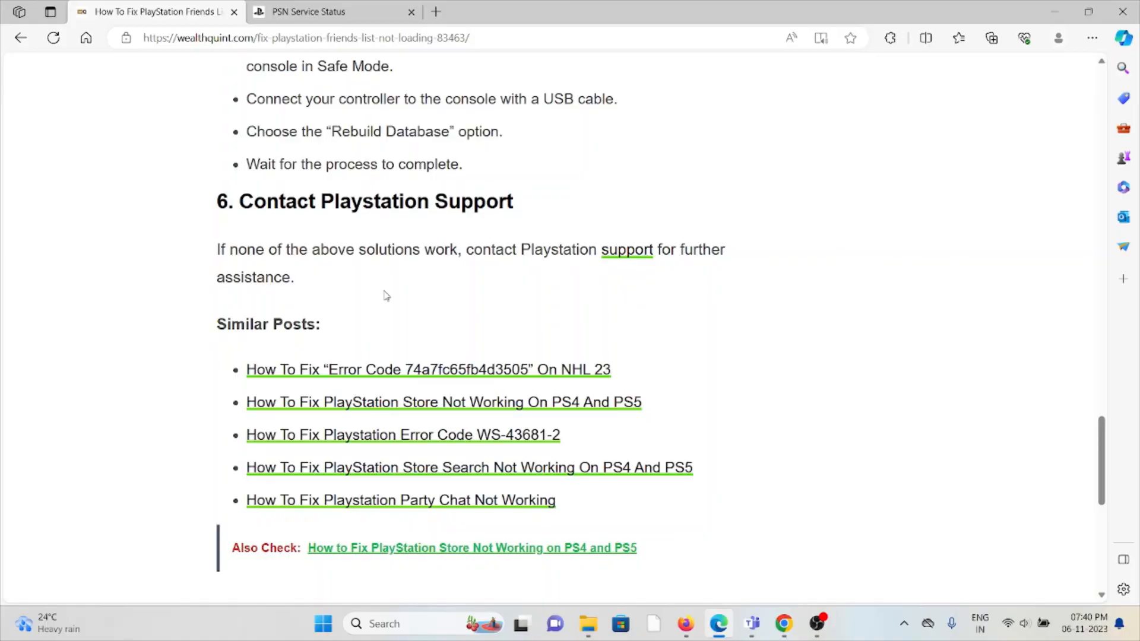